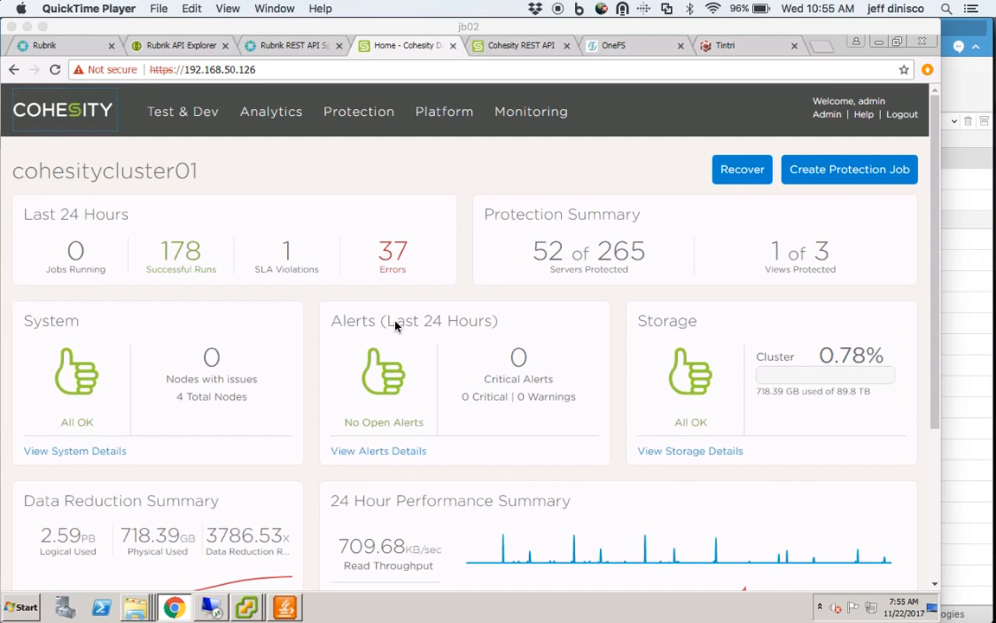
mouse_move(318, 180)
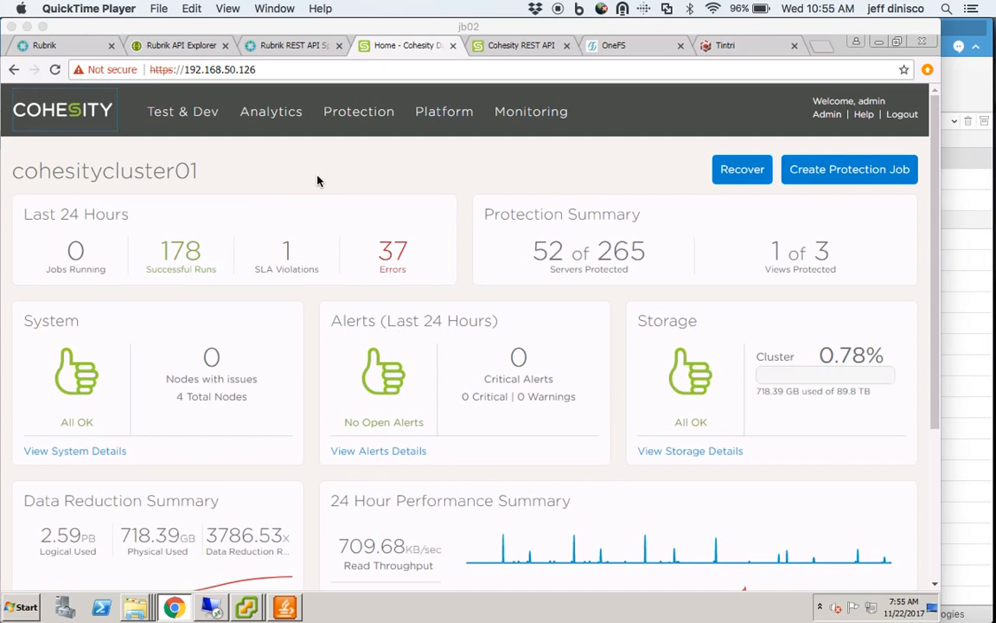
mouse_move(384, 128)
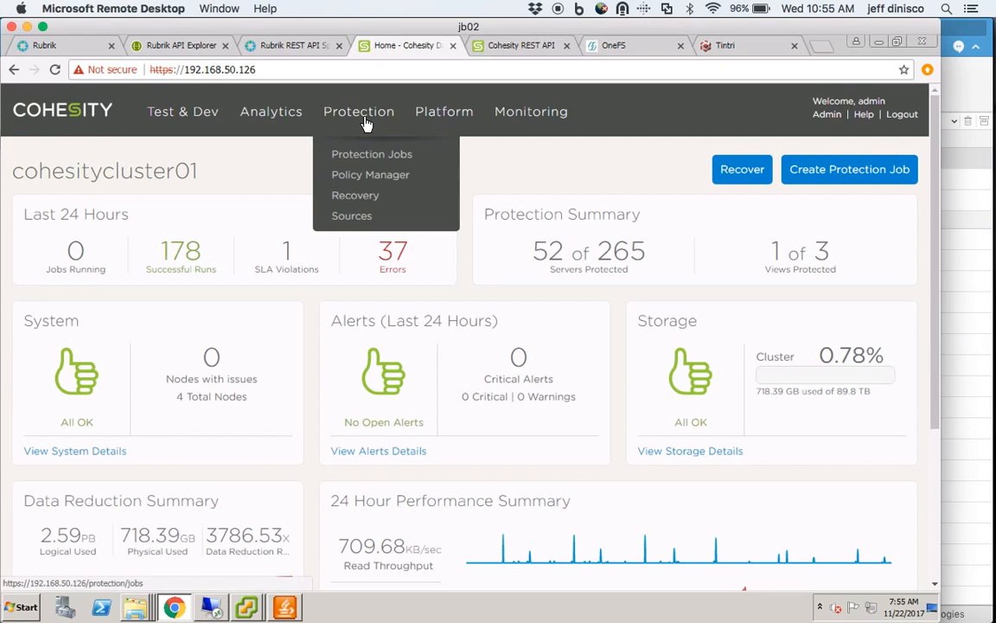
From Protection > Sources, begin registering a NAS source and list the NAS source kinds.
left_click(351, 216)
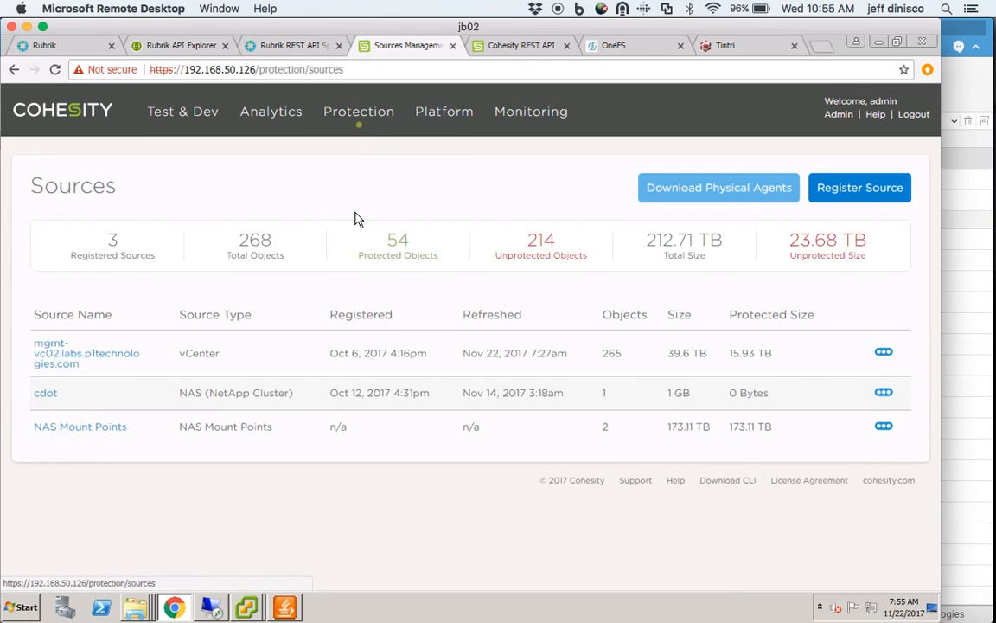
mouse_move(842, 206)
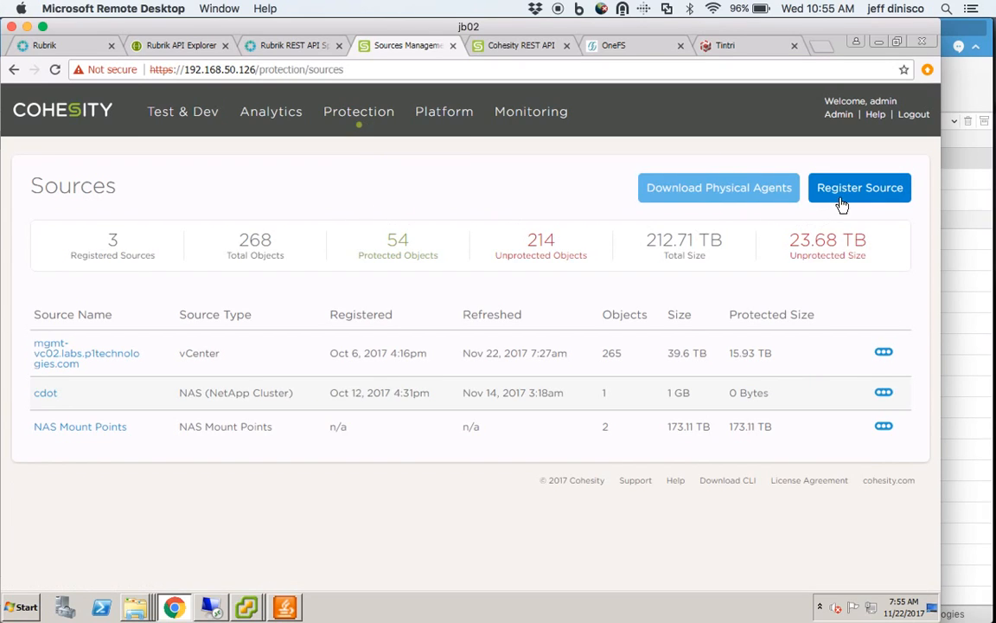
left_click(858, 187)
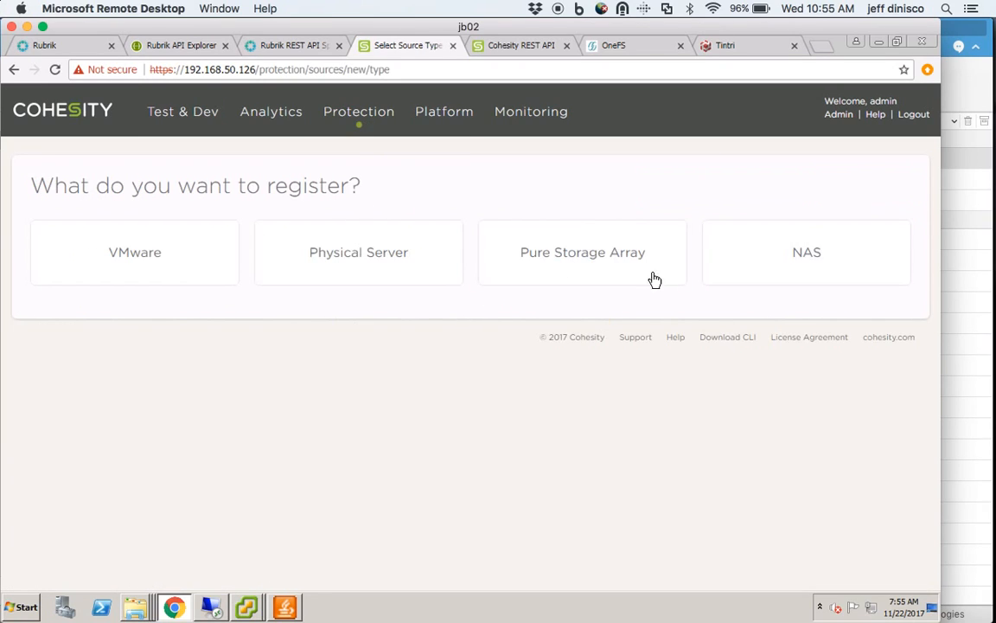
left_click(806, 252)
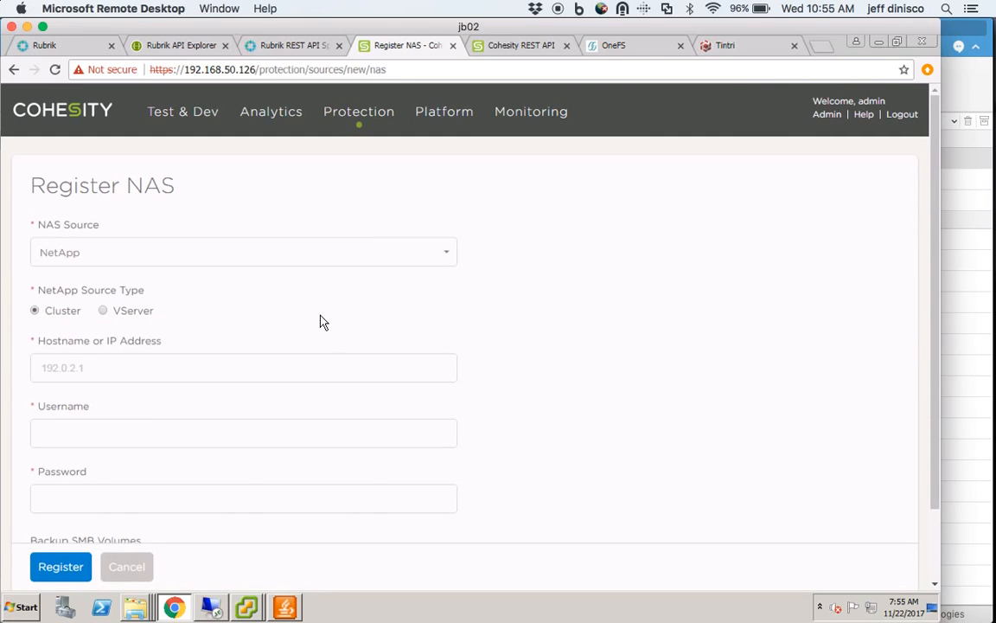
left_click(243, 252)
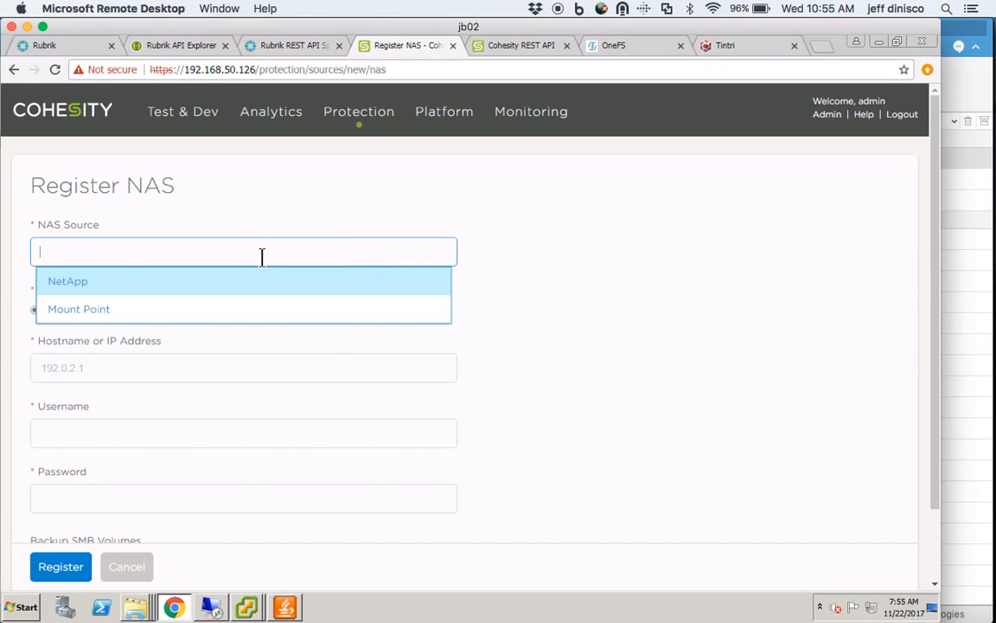
mouse_move(160, 309)
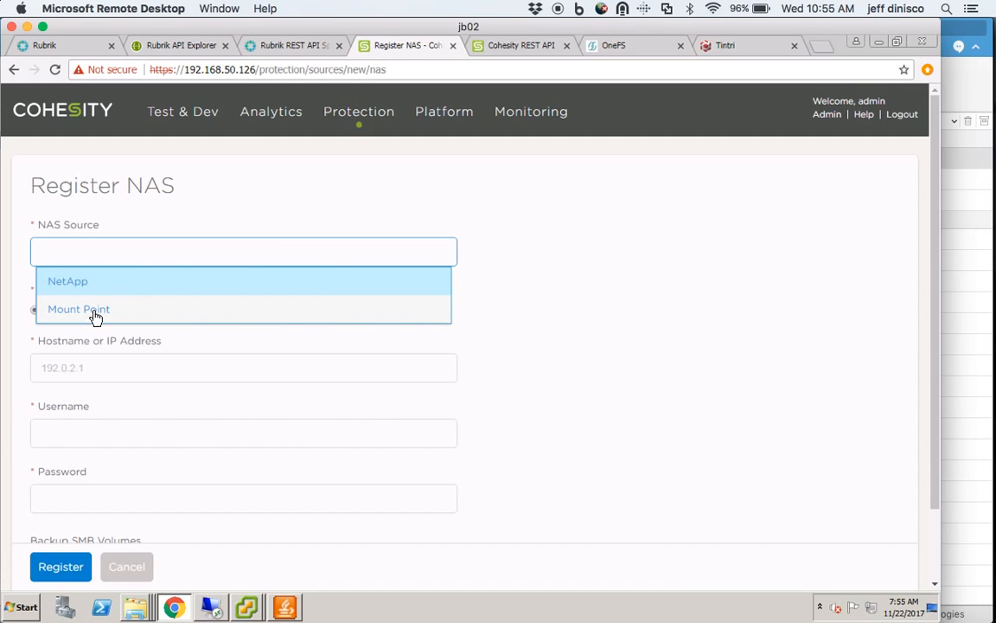
Choose Mount Point in SMB mode with path share02 and description 'Share02 on Isilon'.
left_click(78, 309)
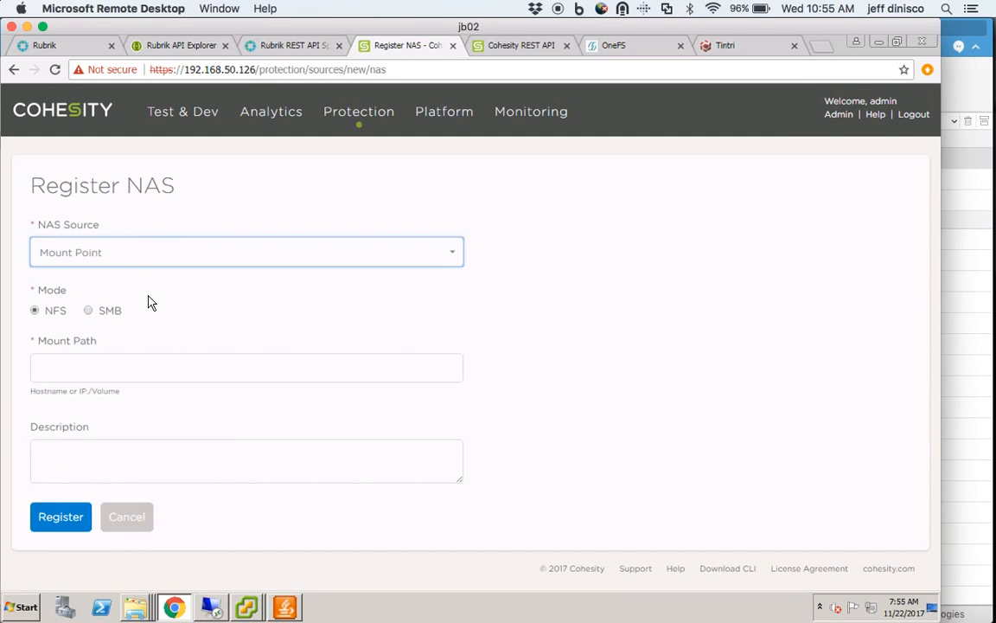
mouse_move(98, 327)
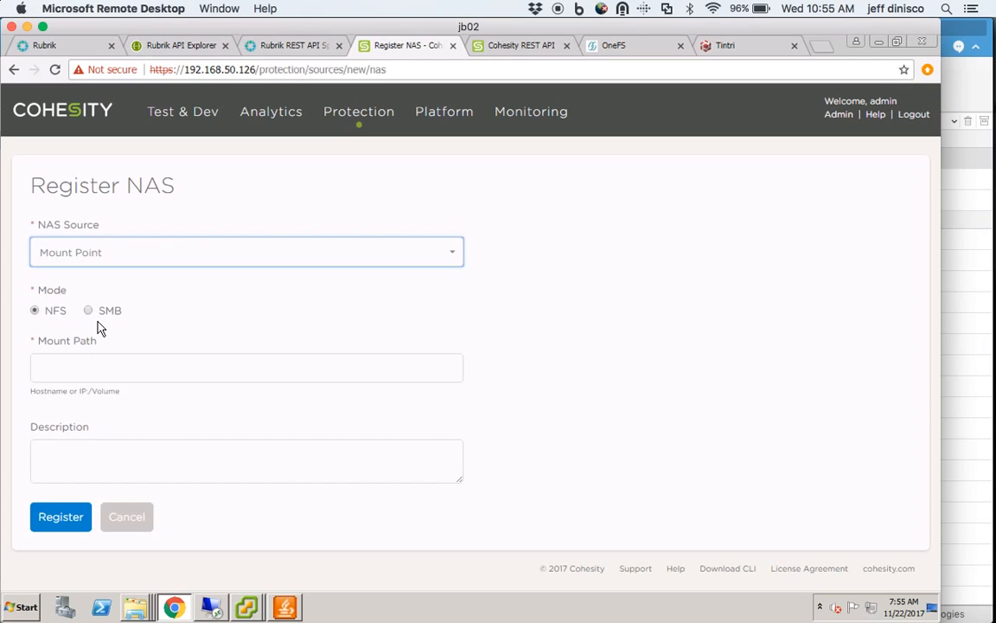
mouse_move(90, 317)
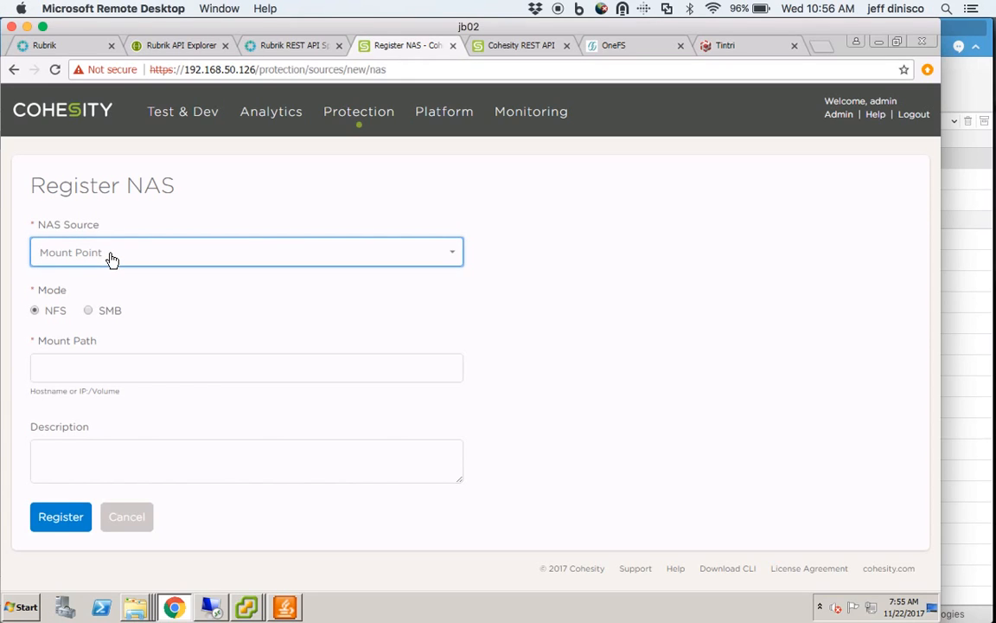
left_click(88, 309)
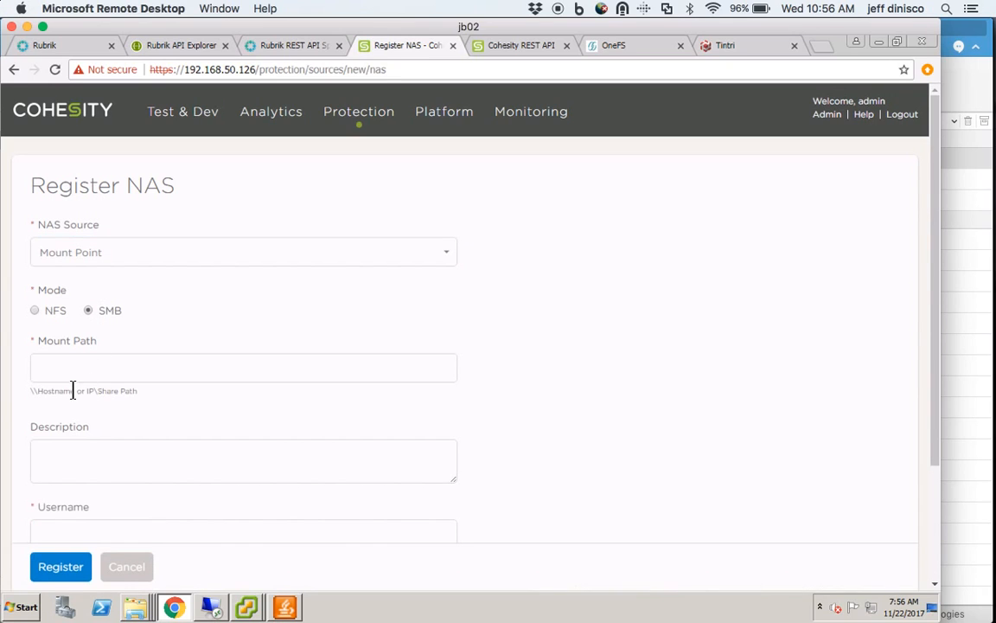
type("\\\\")
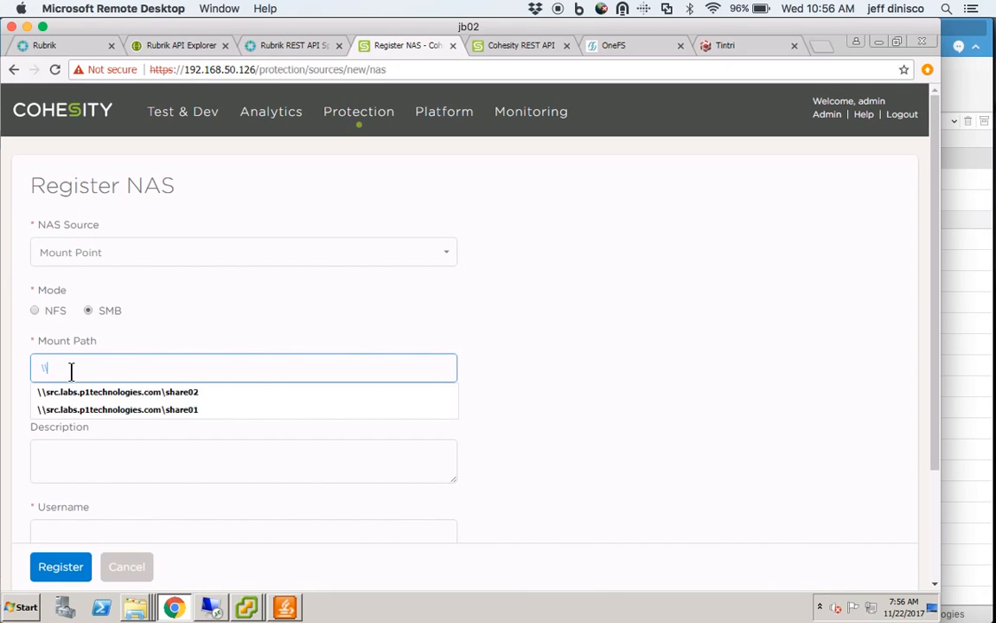
left_click(117, 391)
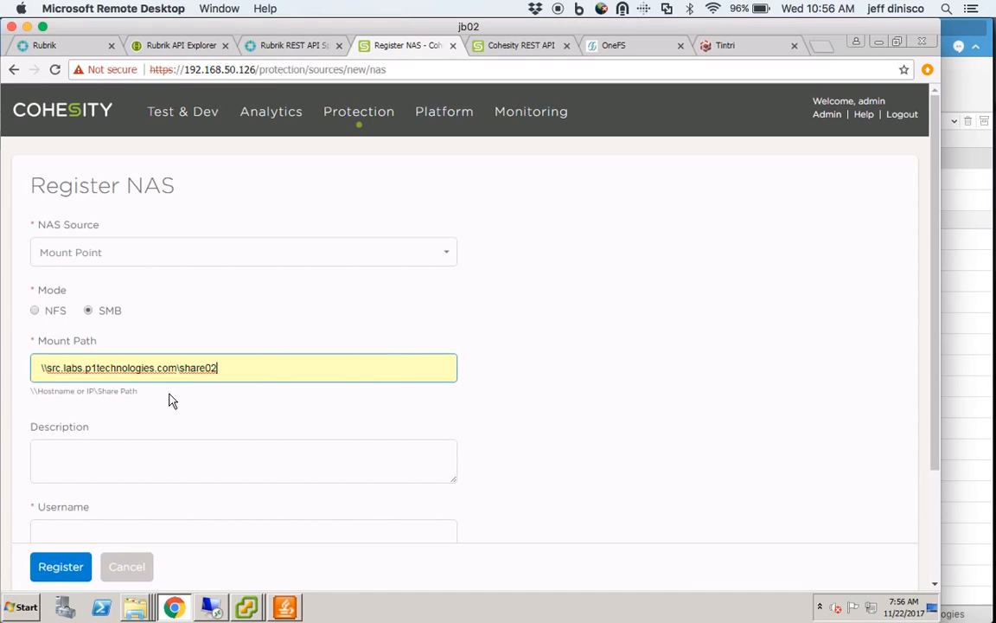
left_click(243, 460)
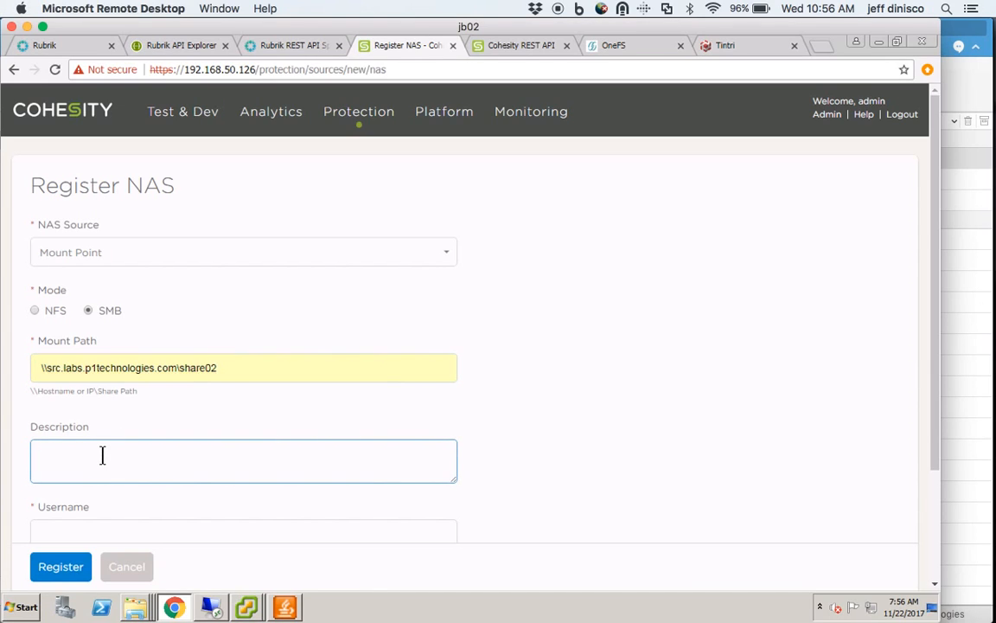
type("Share02 on Isilon")
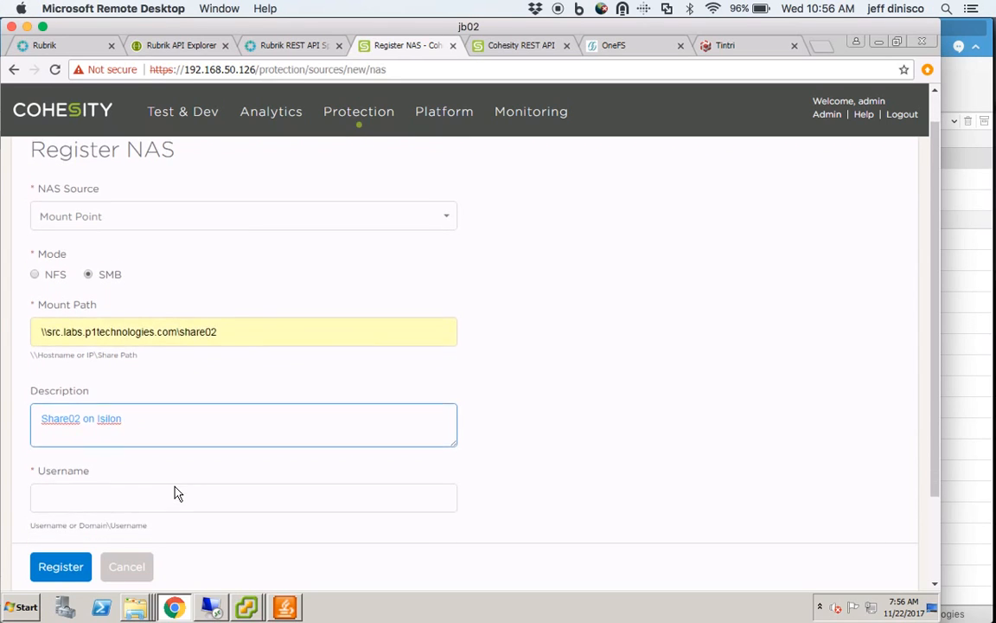
Enter the labs\jeffd domain credentials and register the share02 NAS mount point.
scroll("down", 3)
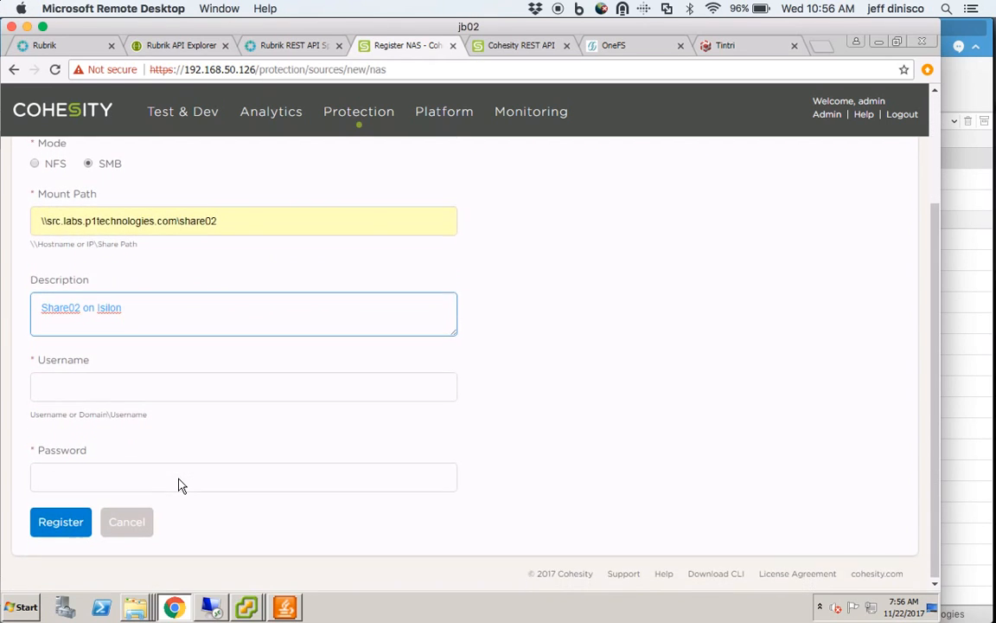
left_click(244, 387)
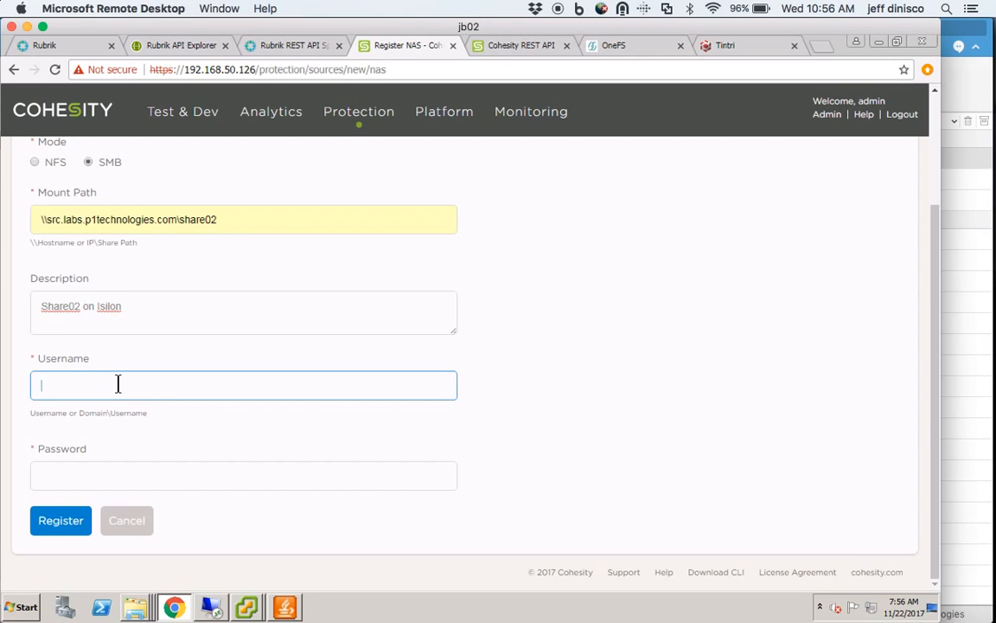
type("labs")
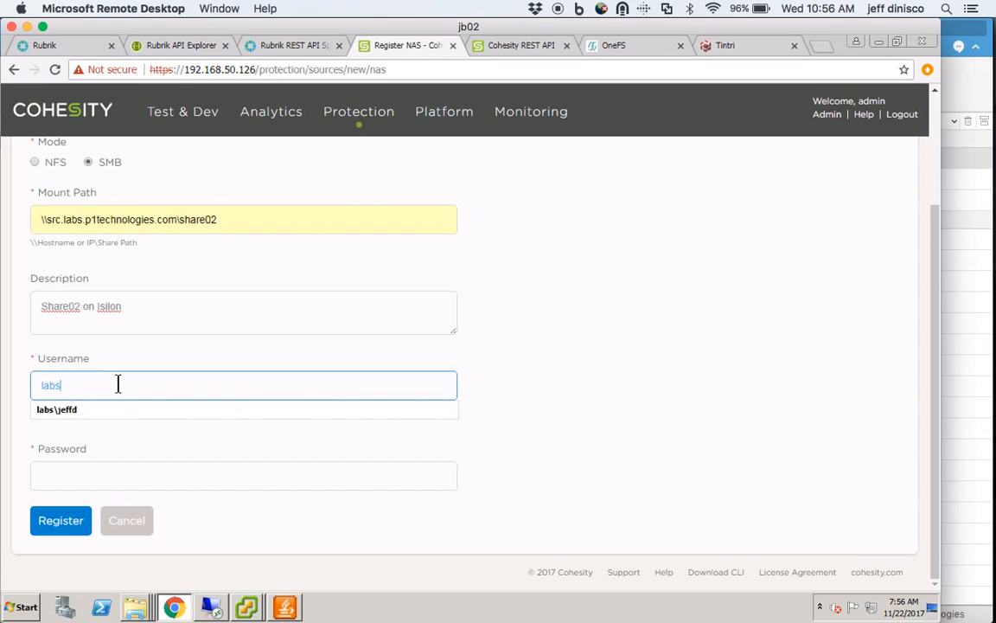
left_click(56, 409)
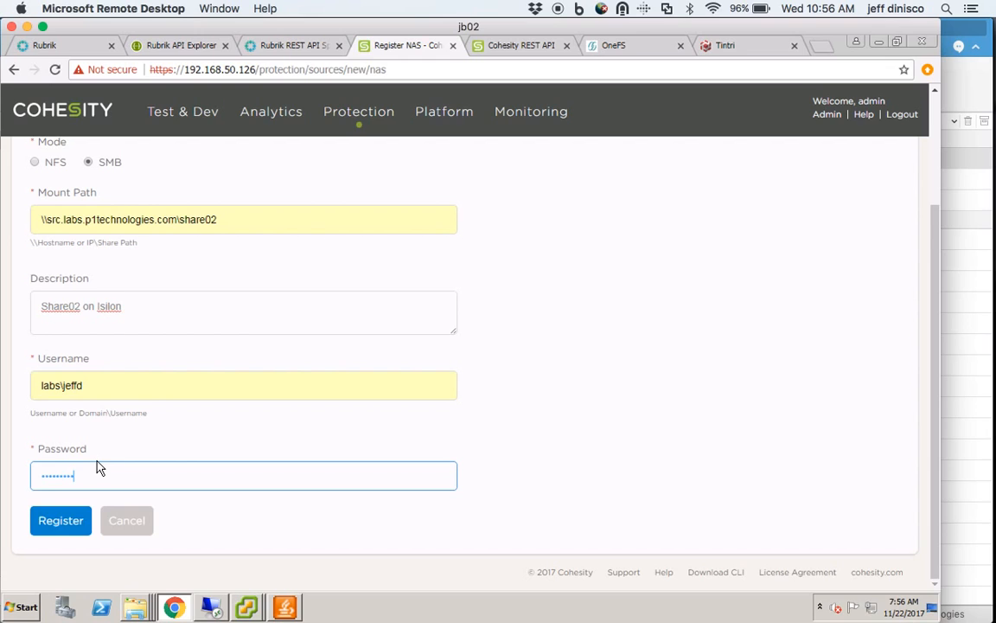
left_click(60, 520)
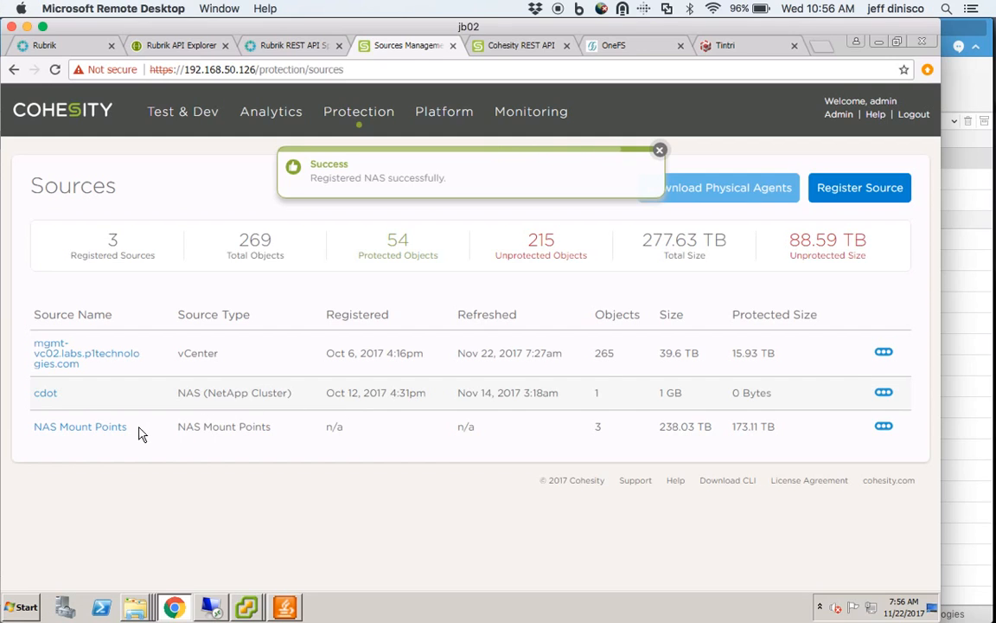
View the NAS Mount Points source details listing share02 among its three volumes.
left_click(79, 427)
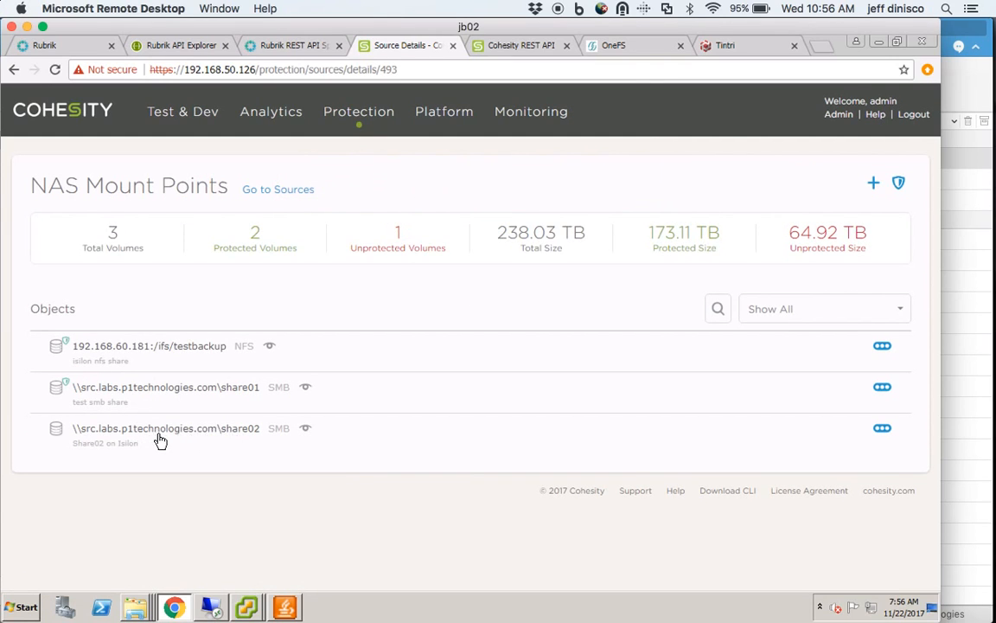
mouse_move(56, 387)
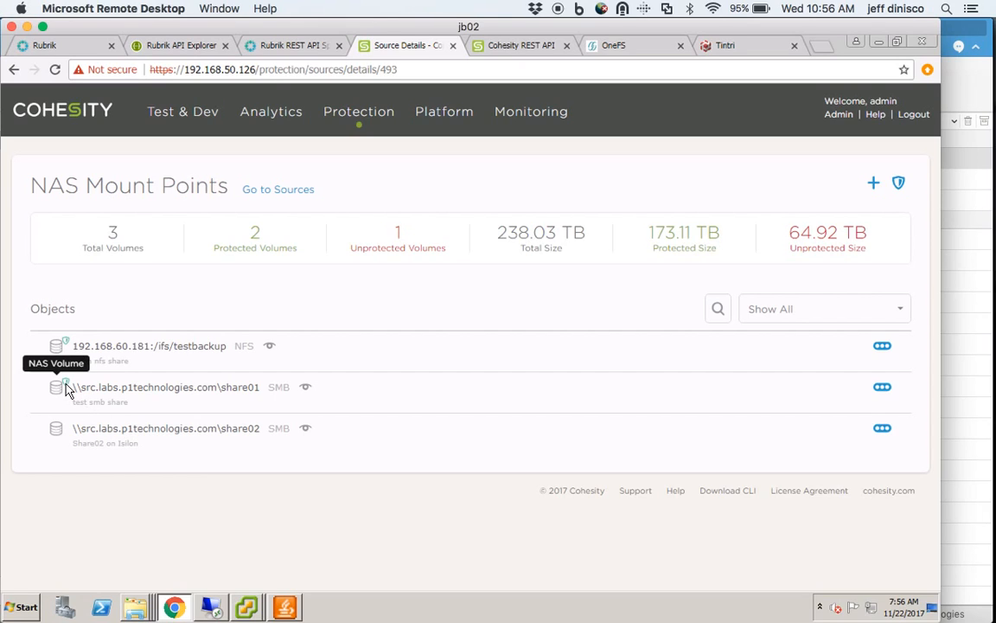
mouse_move(146, 441)
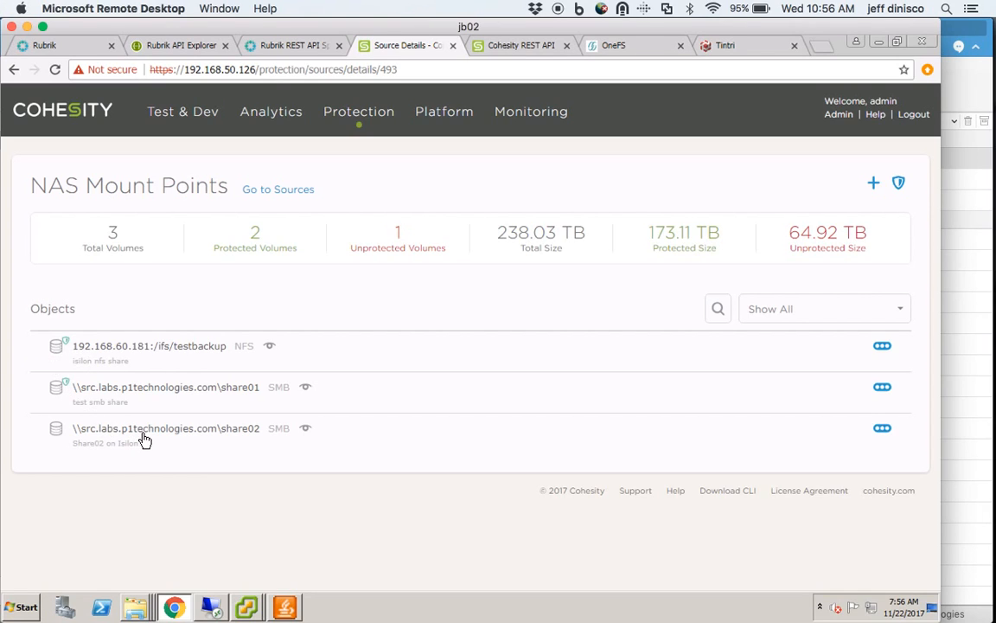
mouse_move(71, 392)
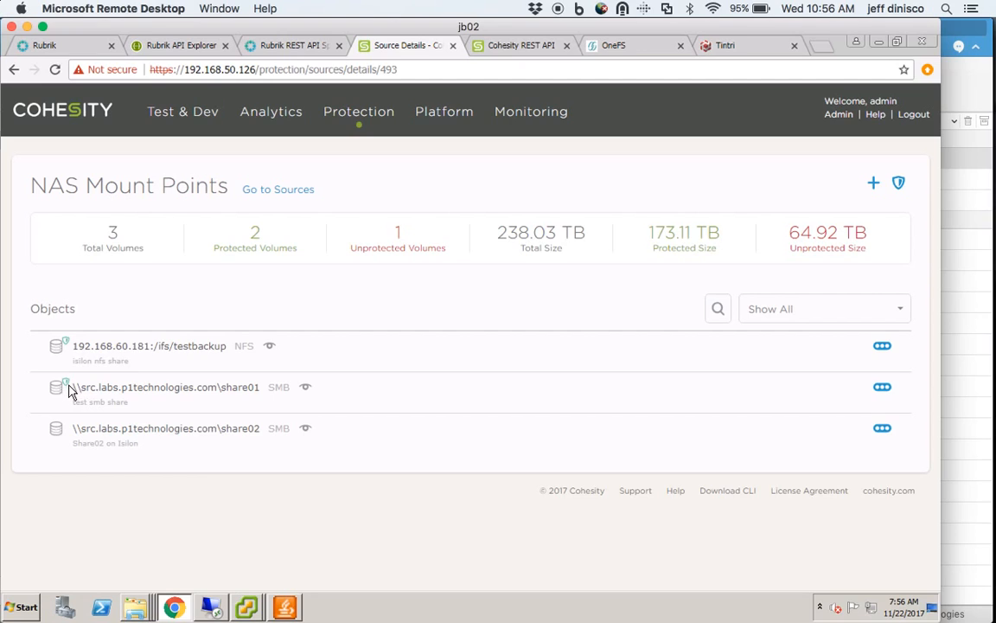
mouse_move(117, 432)
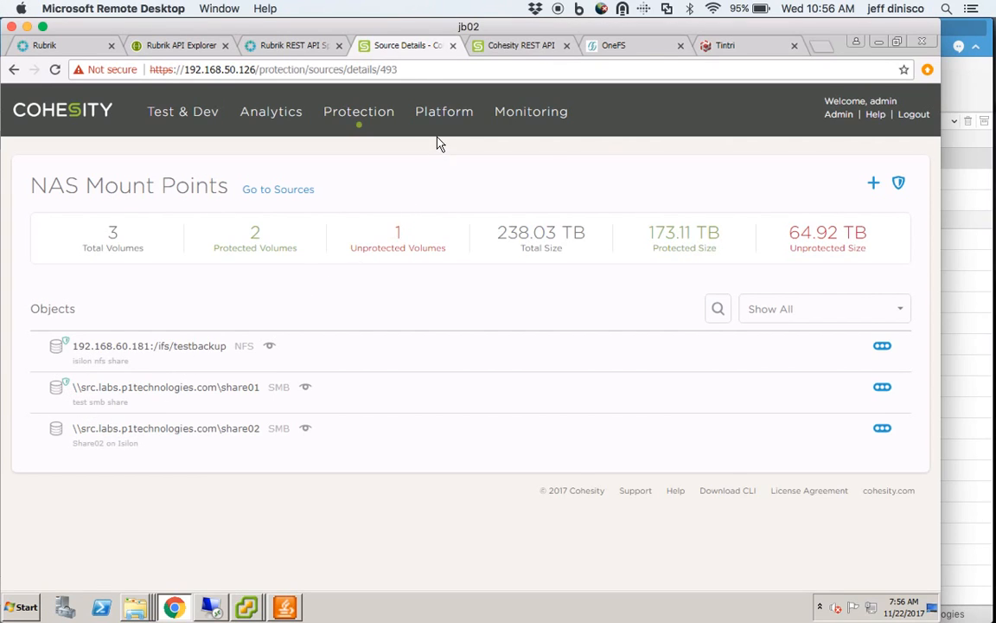
Go to Protection Jobs and locate JeffJob3 in the job list.
left_click(358, 111)
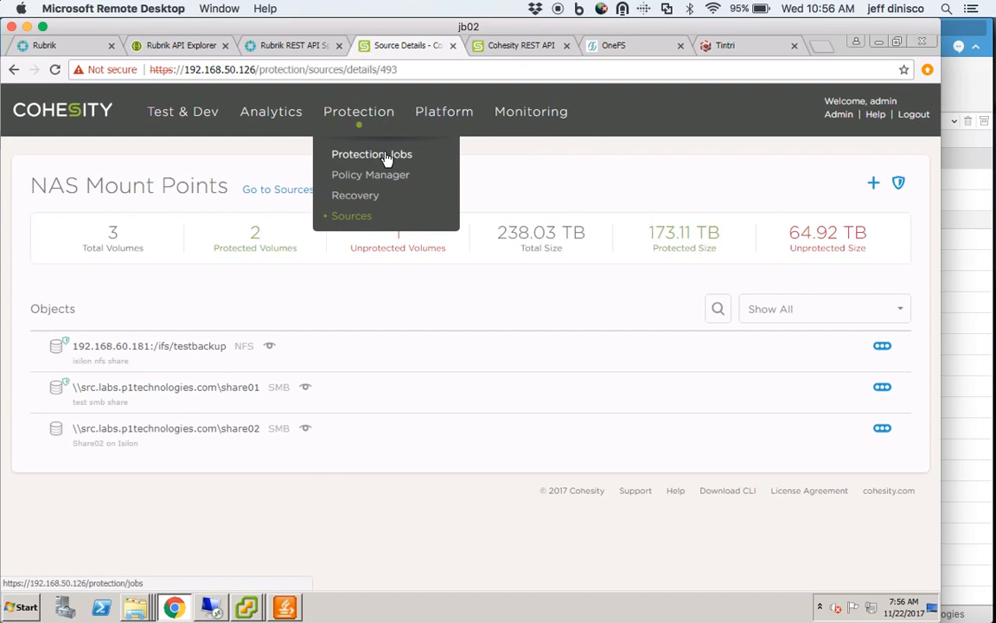
left_click(372, 154)
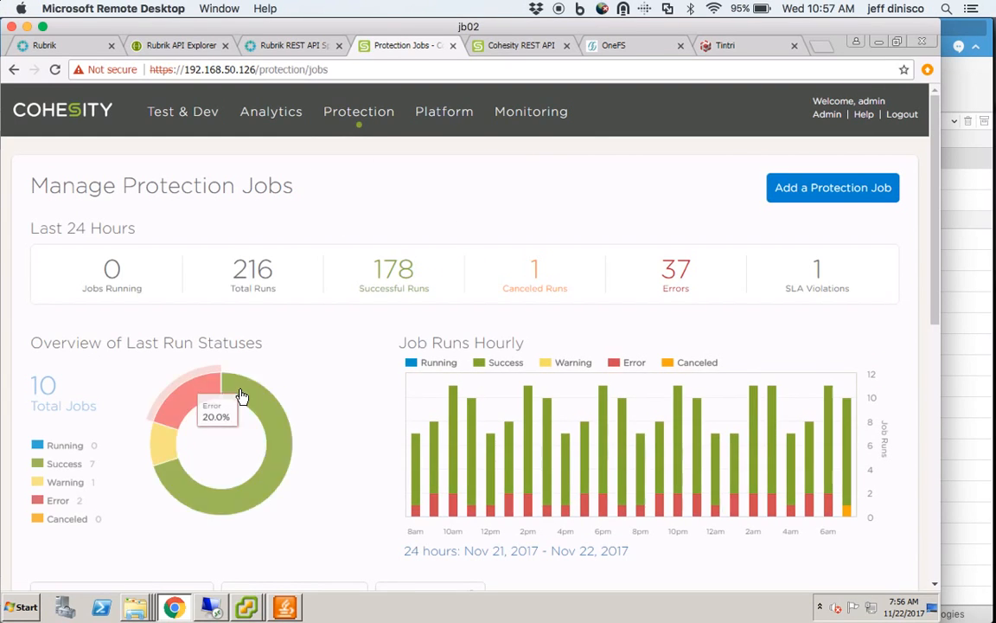
scroll("down", 3)
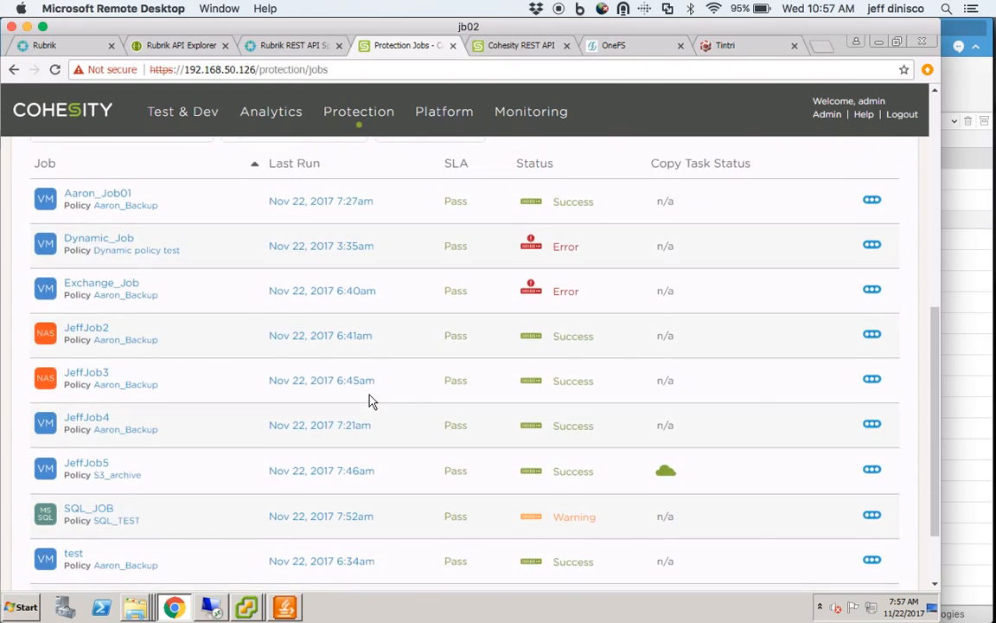
left_click(86, 366)
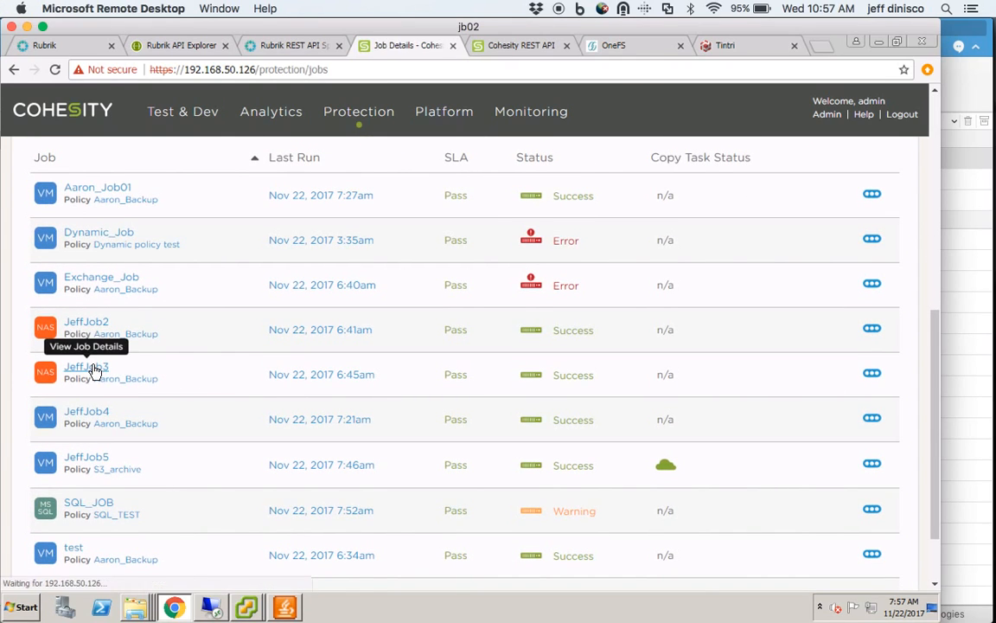
View JeffJob3's settings and its protected server, \\src.labs.p1technologies.com\share01.
left_click(86, 367)
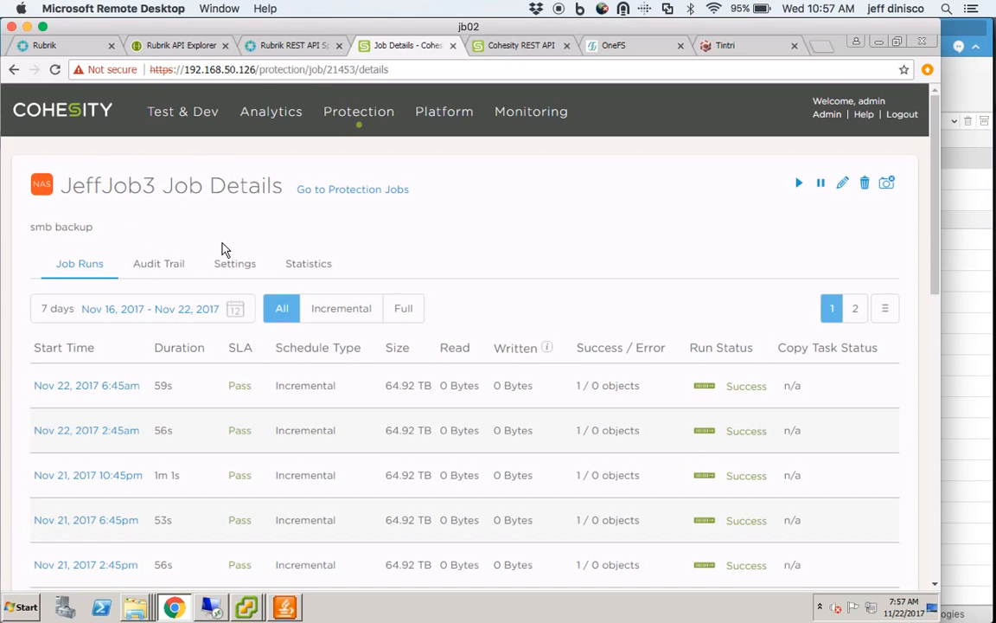
left_click(235, 263)
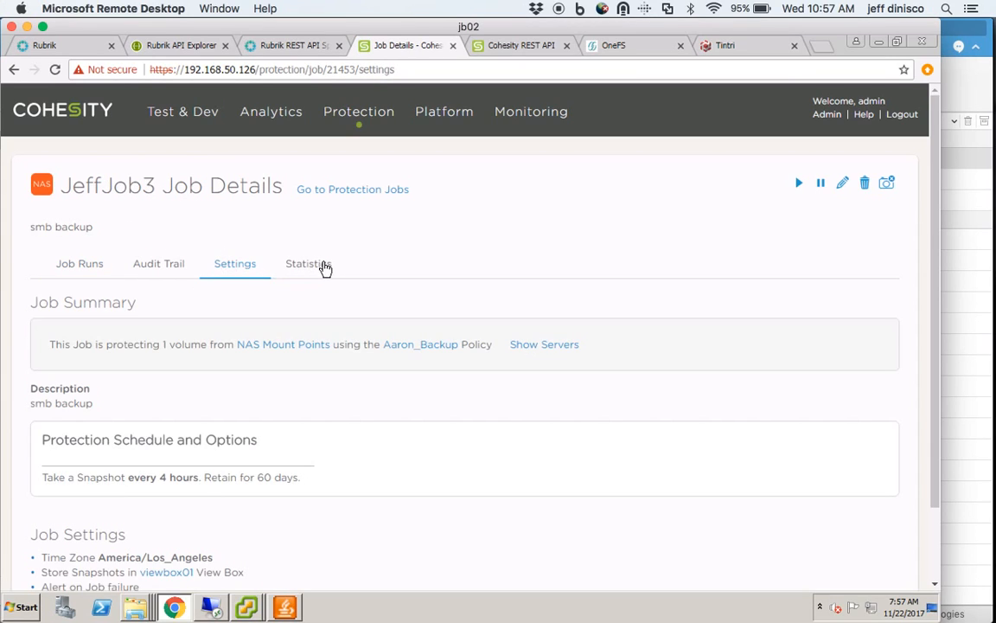
mouse_move(136, 350)
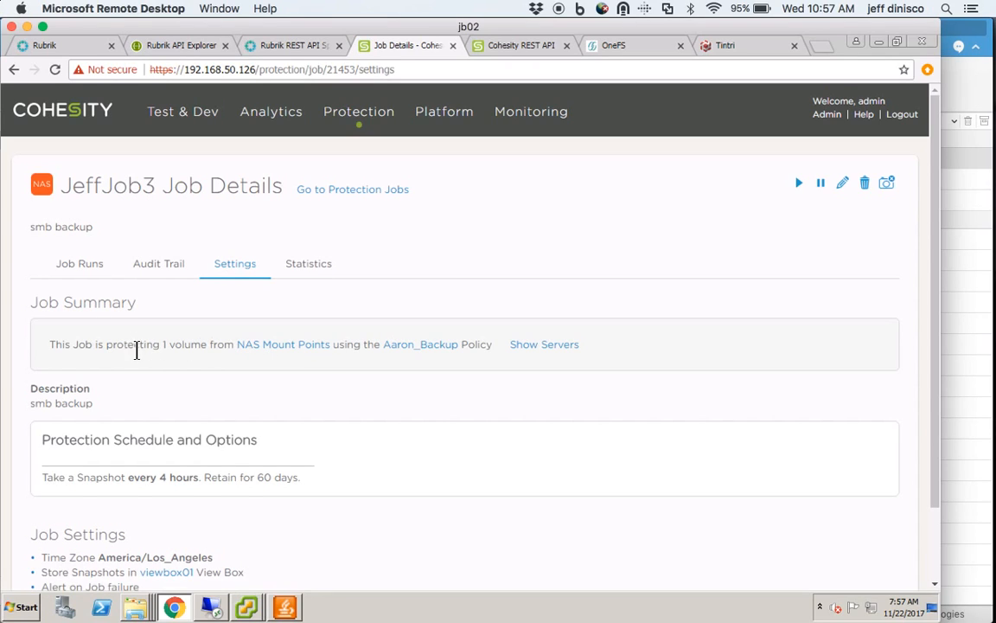
mouse_move(93, 363)
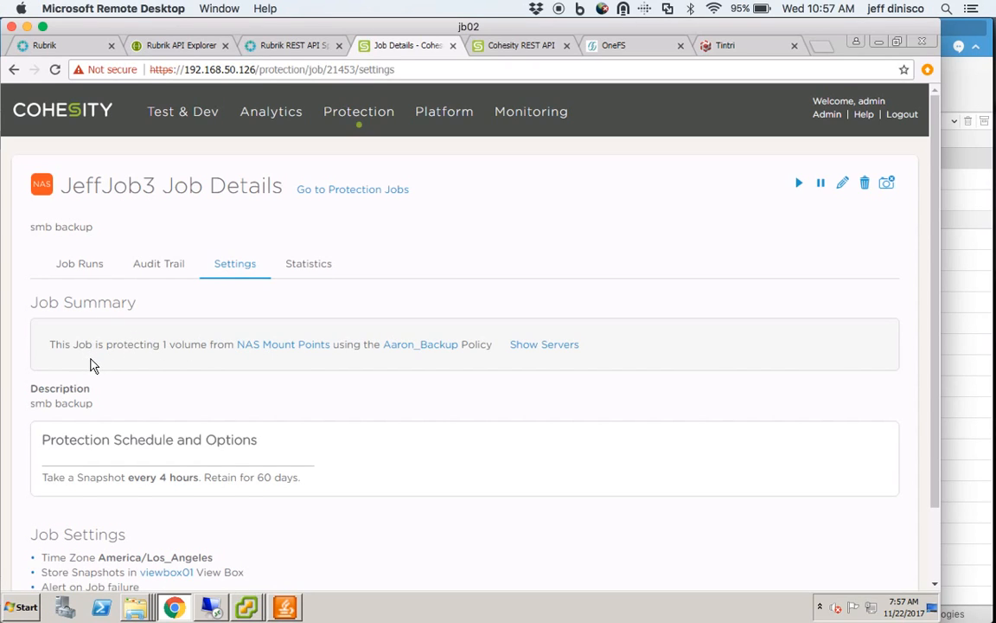
mouse_move(268, 361)
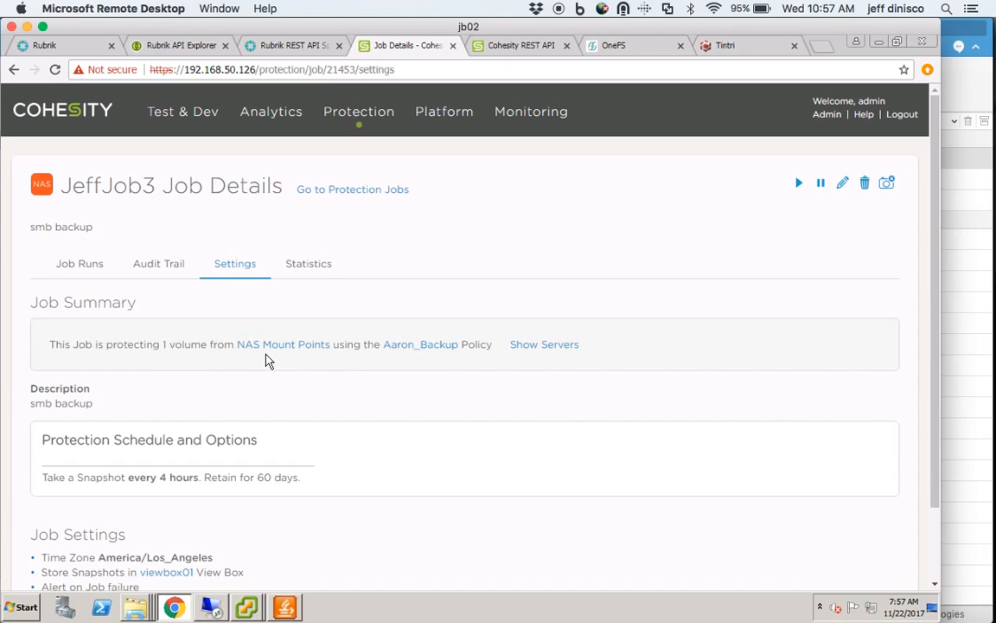
mouse_move(445, 379)
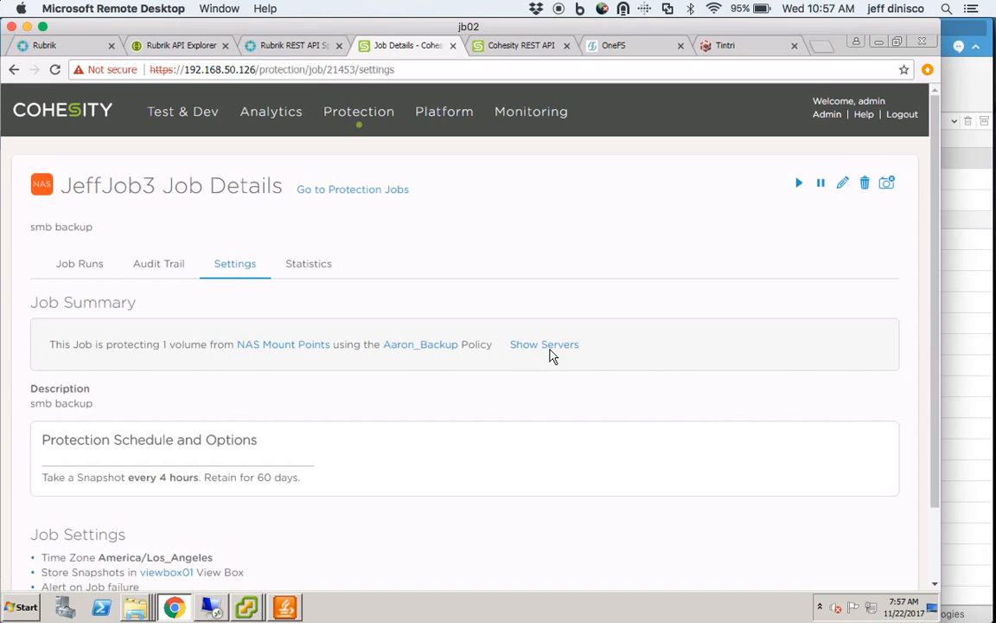
left_click(544, 344)
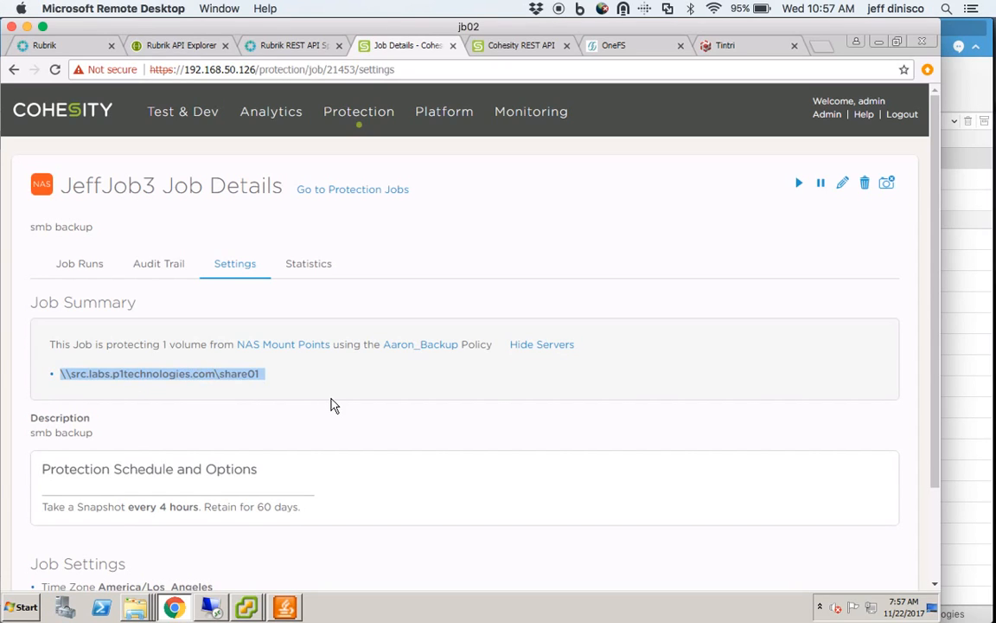
mouse_move(277, 384)
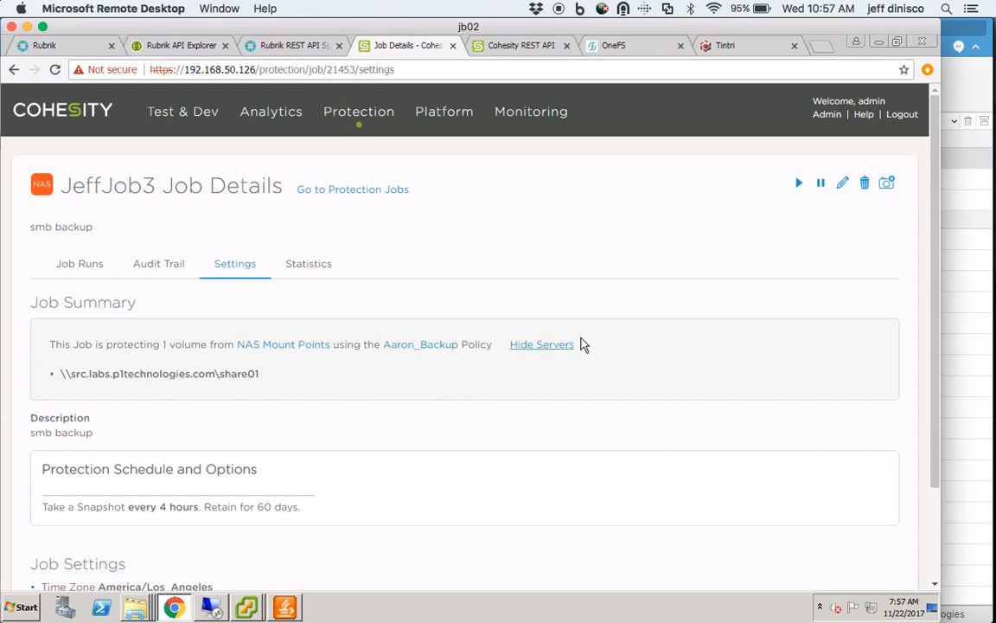
Edit JeffJob3, keeping its policy and job settings, to reach object selection.
left_click(841, 183)
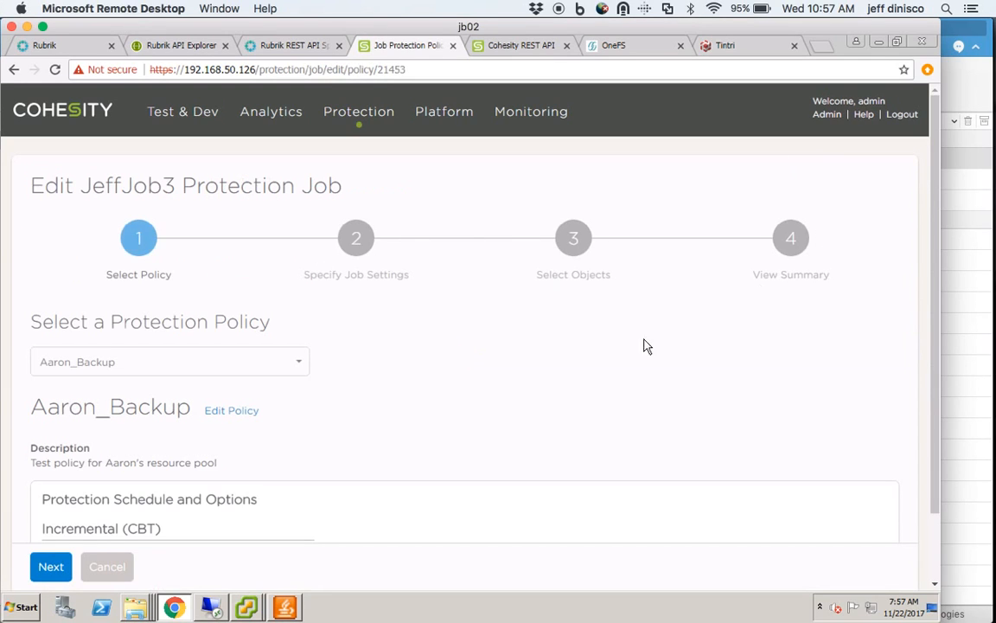
scroll("down", 3)
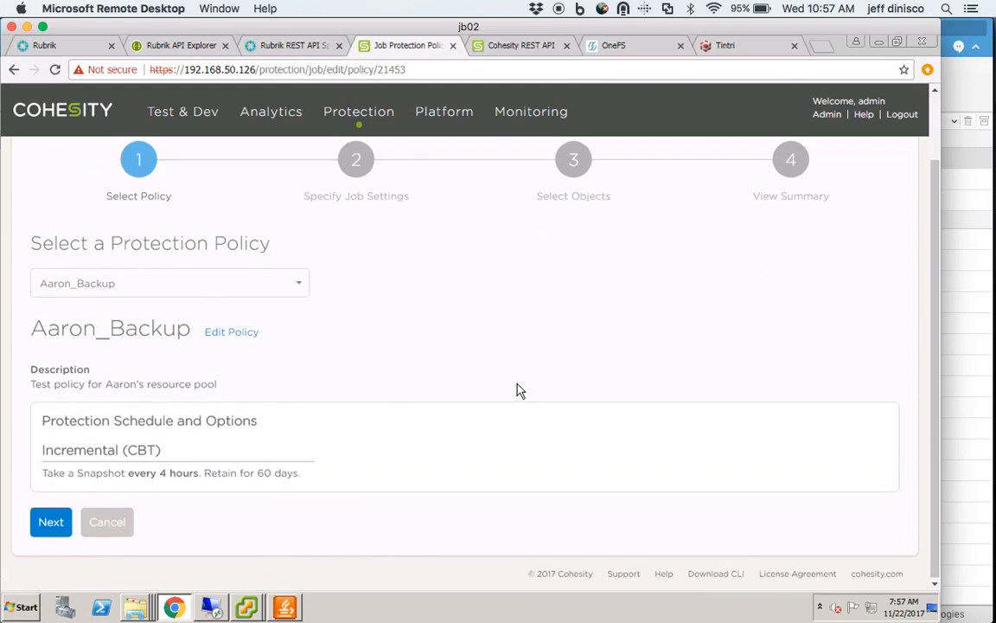
left_click(51, 521)
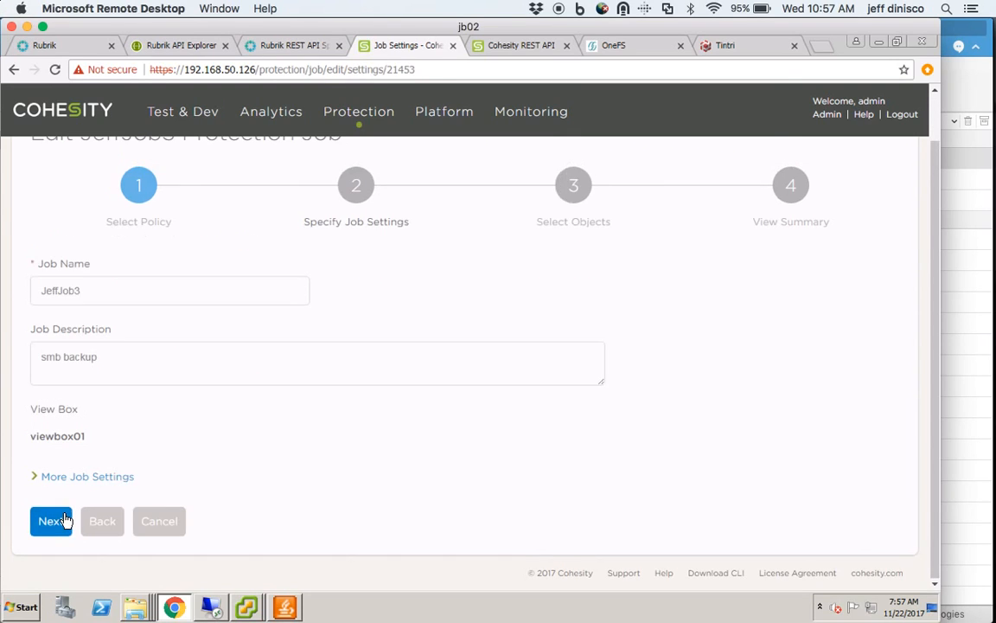
left_click(50, 521)
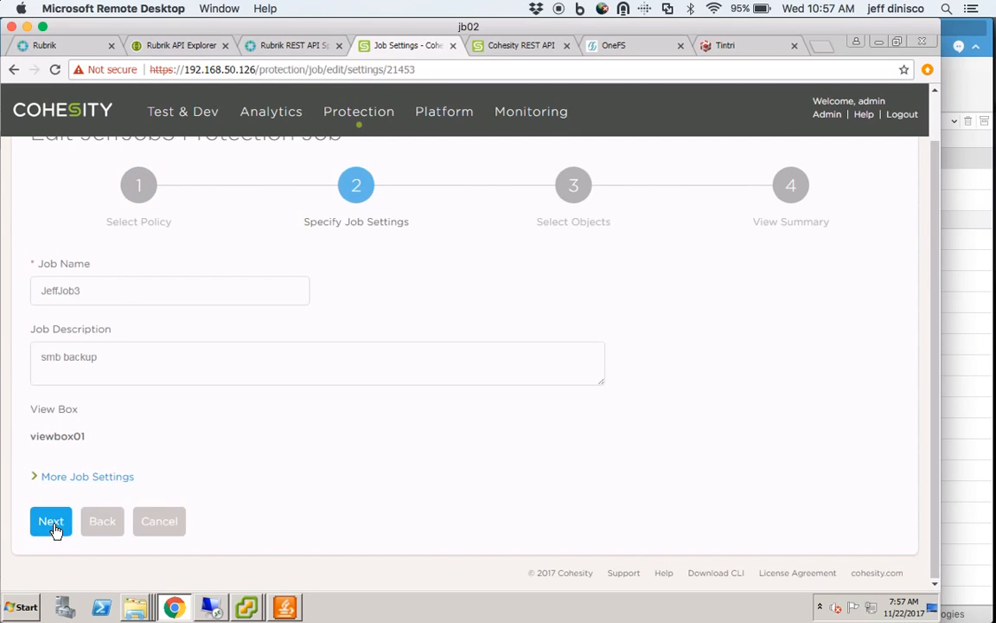
left_click(50, 521)
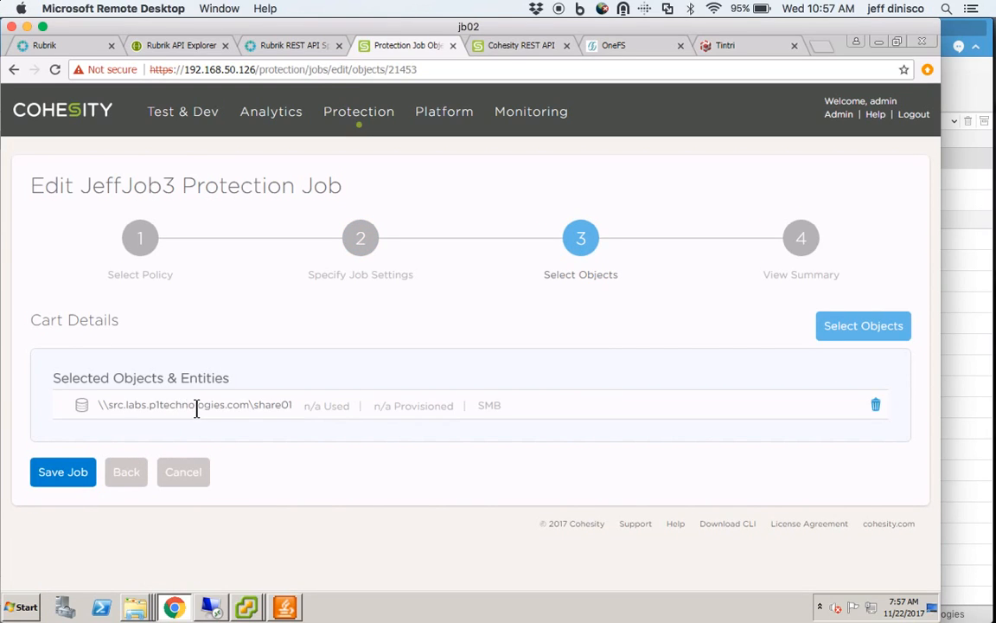
mouse_move(864, 326)
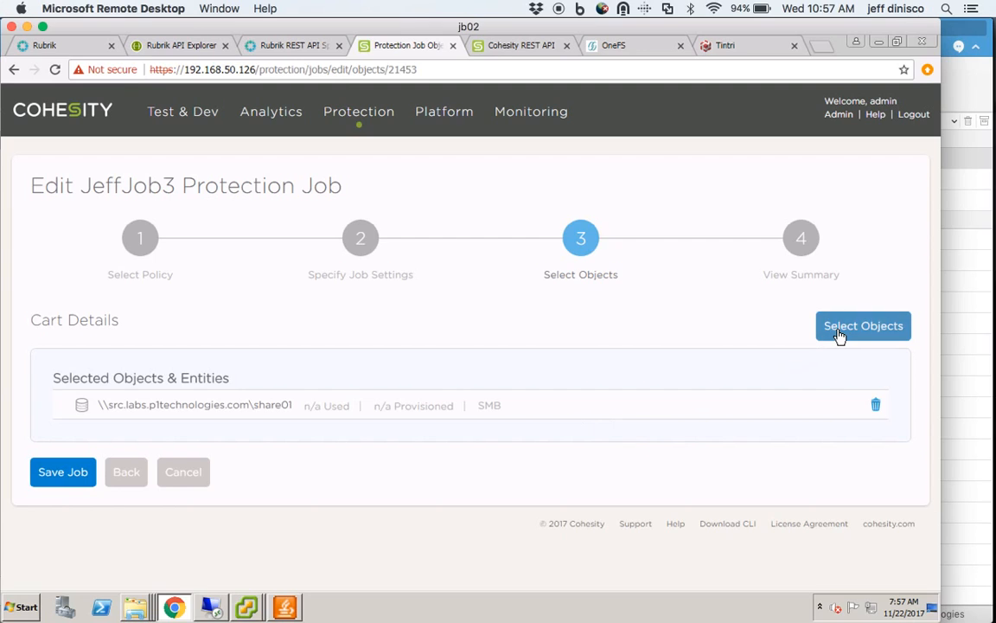
Add share02 to JeffJob3's selected objects and save the job, now protecting 2 volumes.
left_click(862, 325)
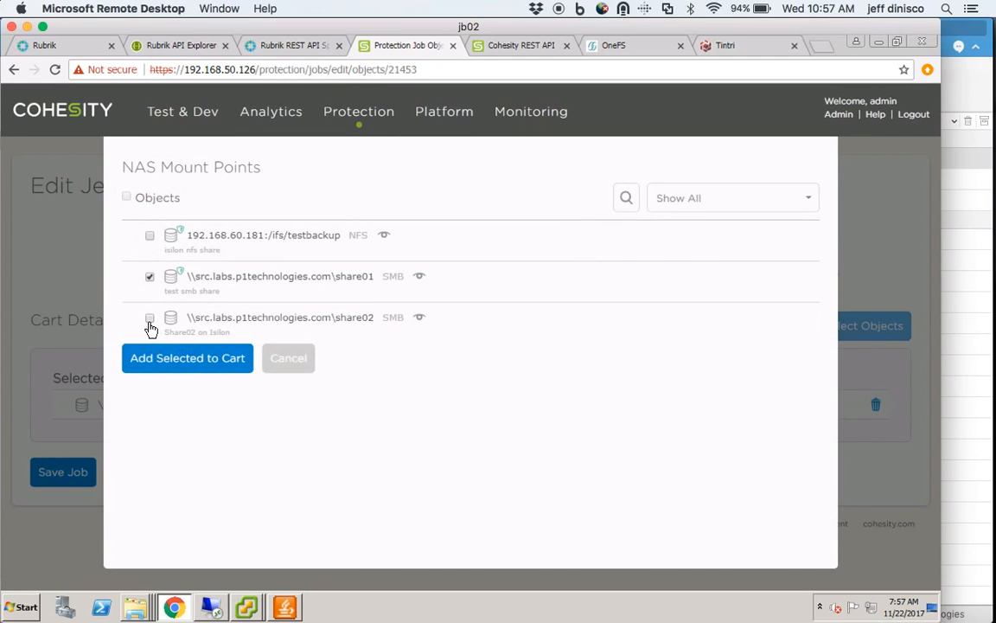
left_click(149, 318)
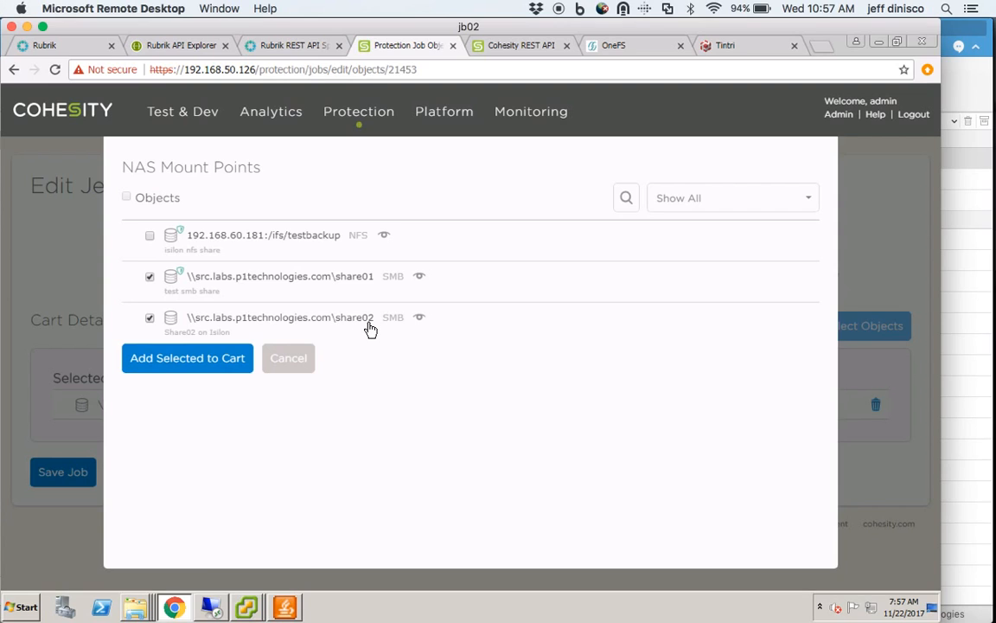
mouse_move(278, 368)
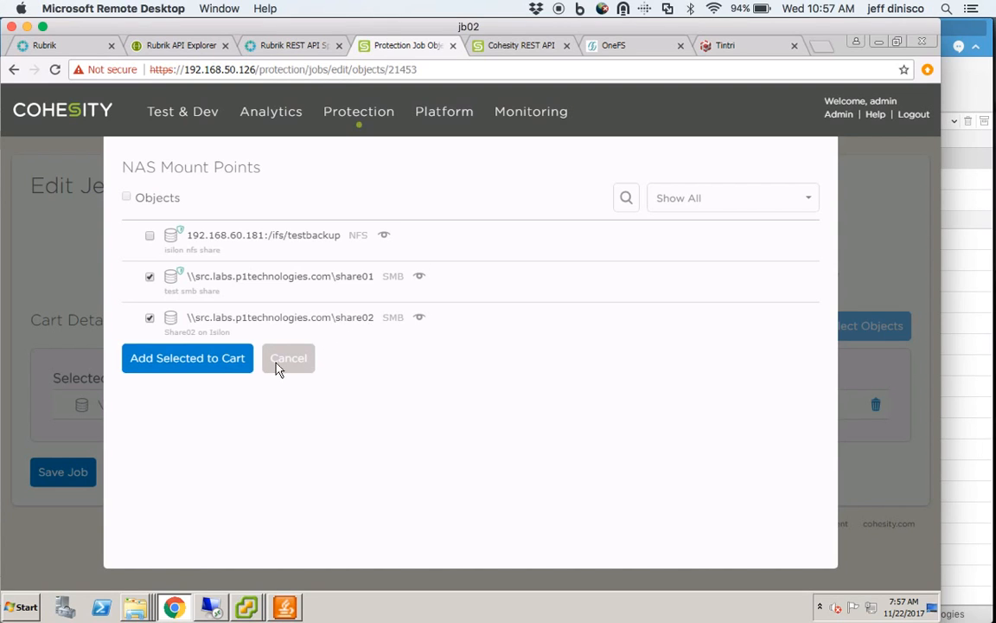
left_click(288, 359)
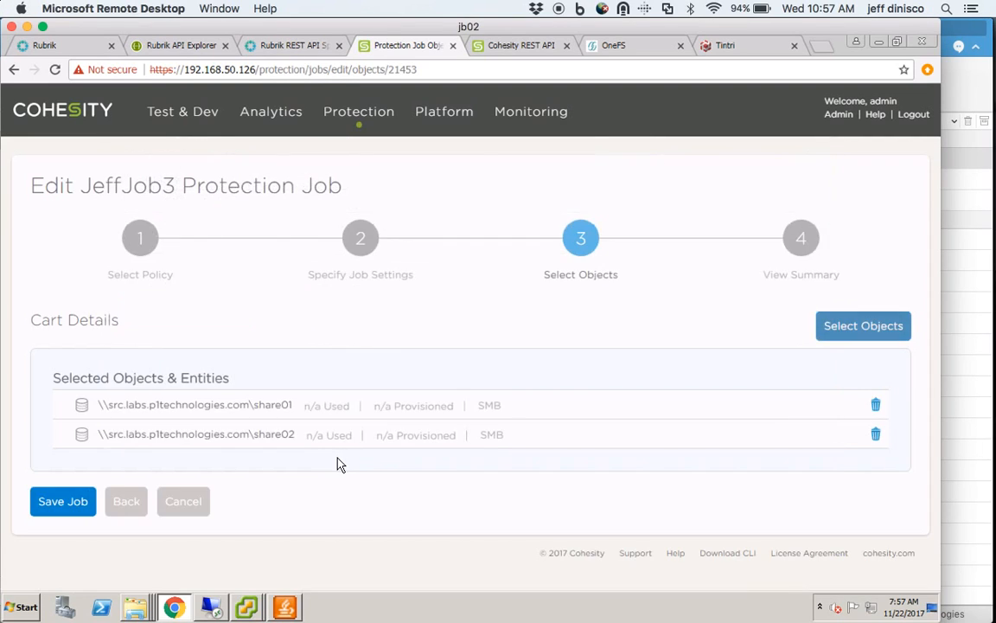
left_click(62, 500)
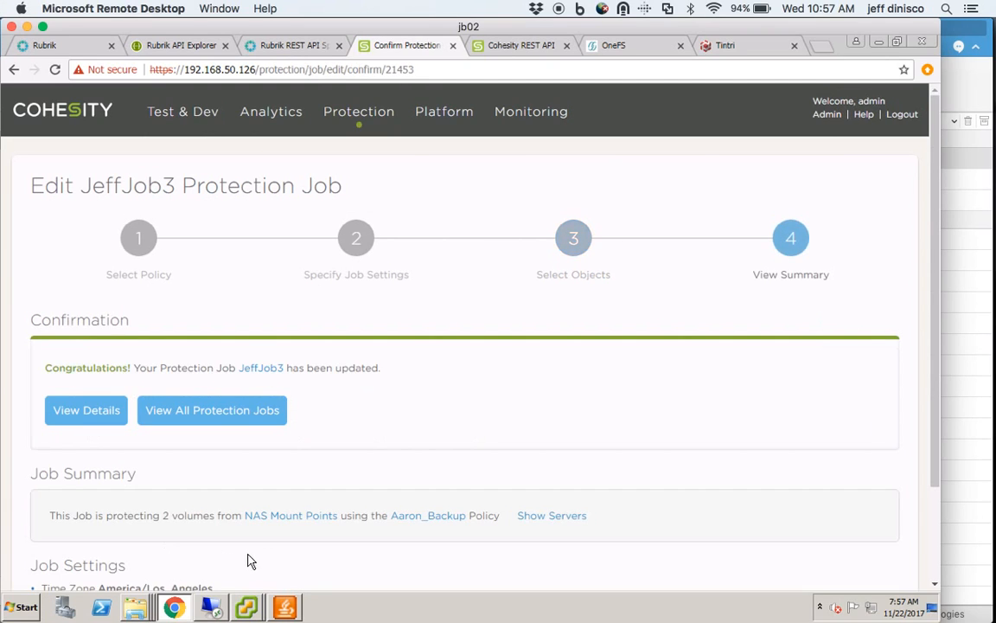
mouse_move(283, 397)
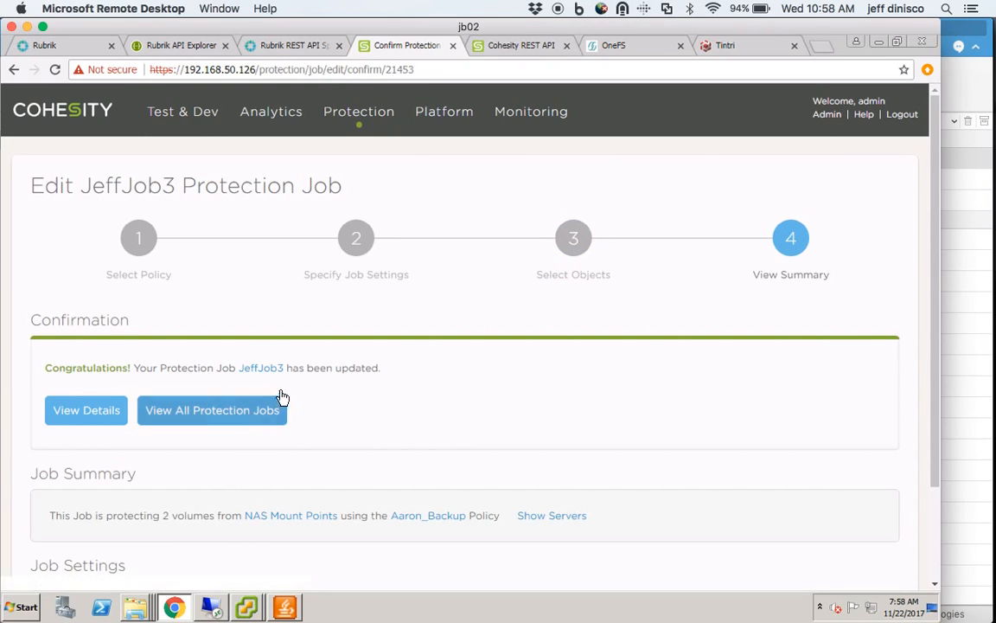